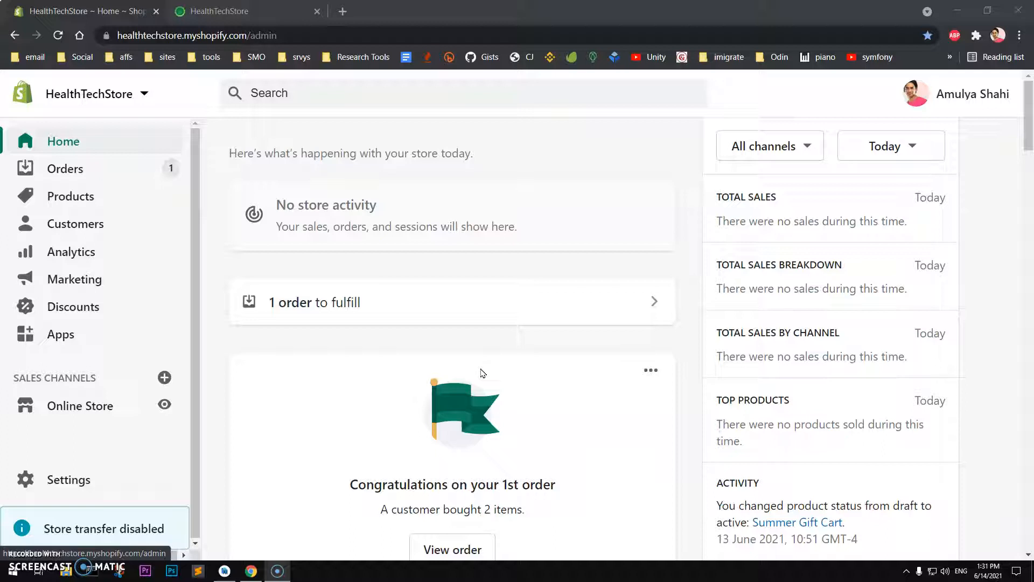
mouse_move(85, 106)
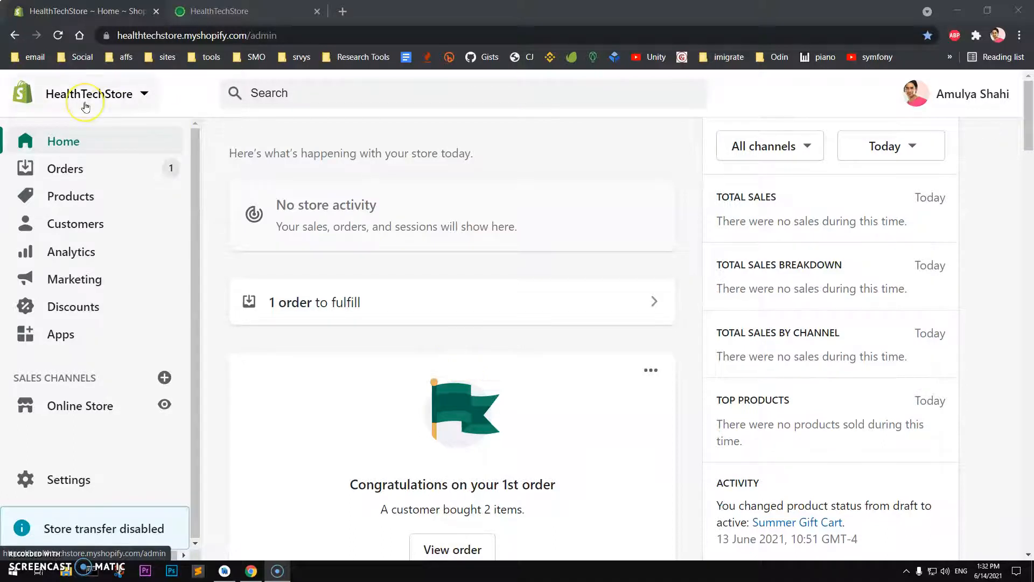
mouse_move(187, 214)
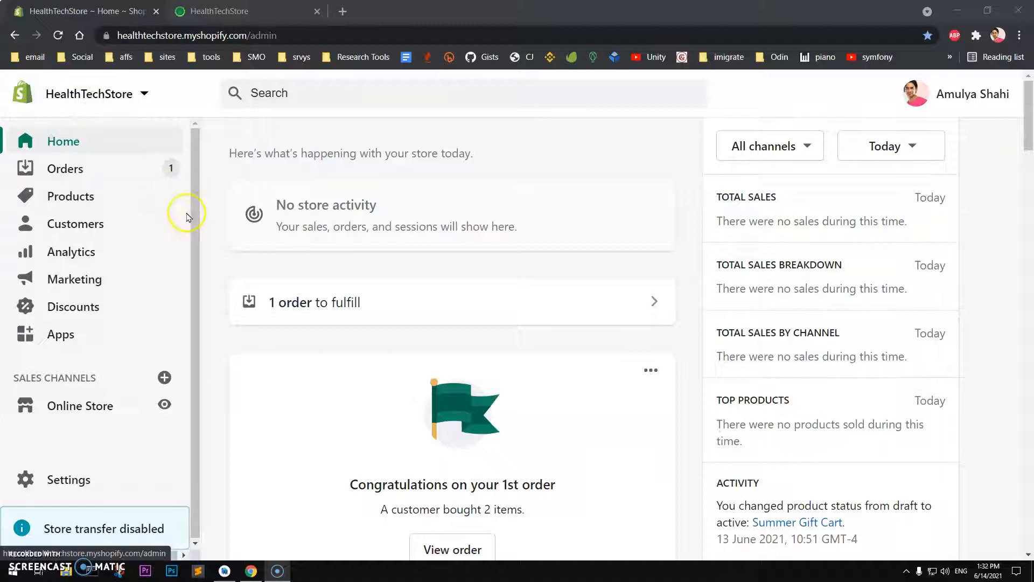
mouse_move(61, 388)
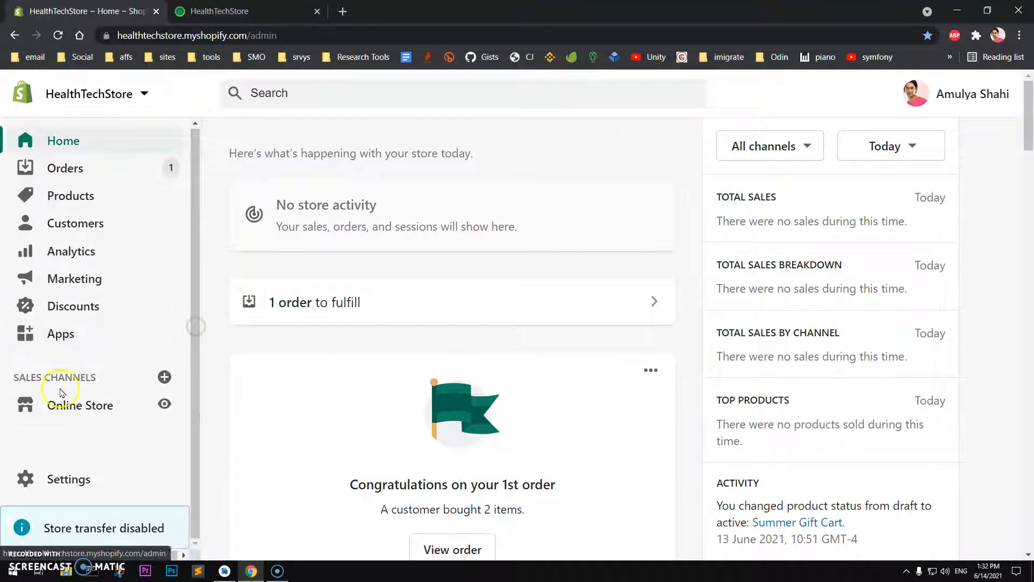
- Go to Online Store › Preferences from the HealthTechStore admin sidebar
click(80, 405)
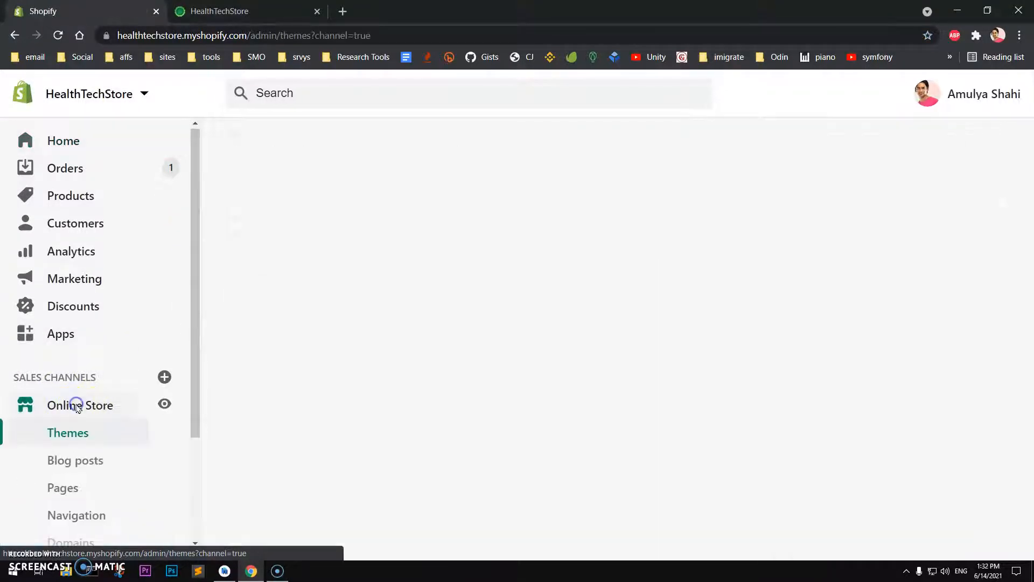
scroll(down, 3)
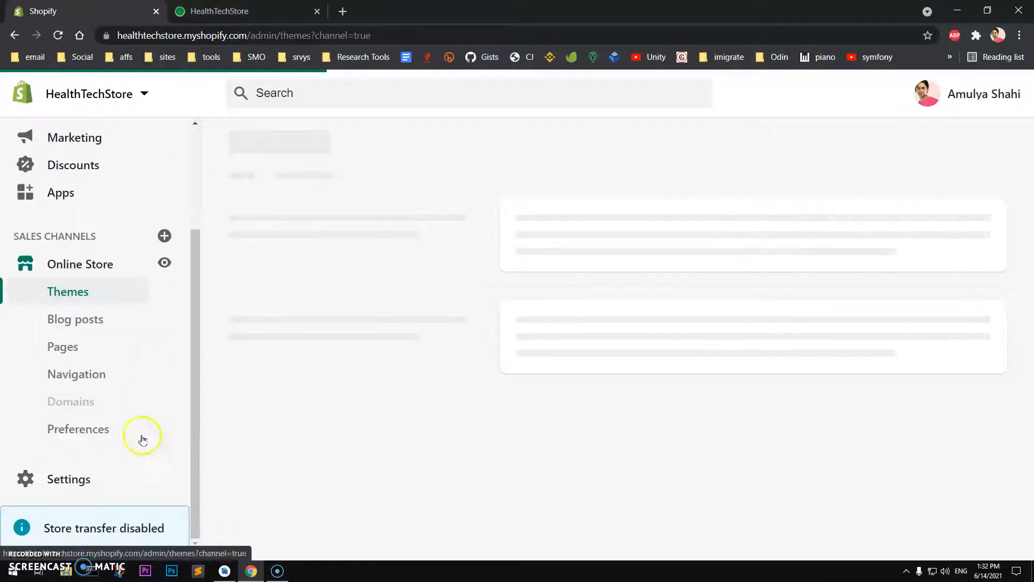
click(78, 428)
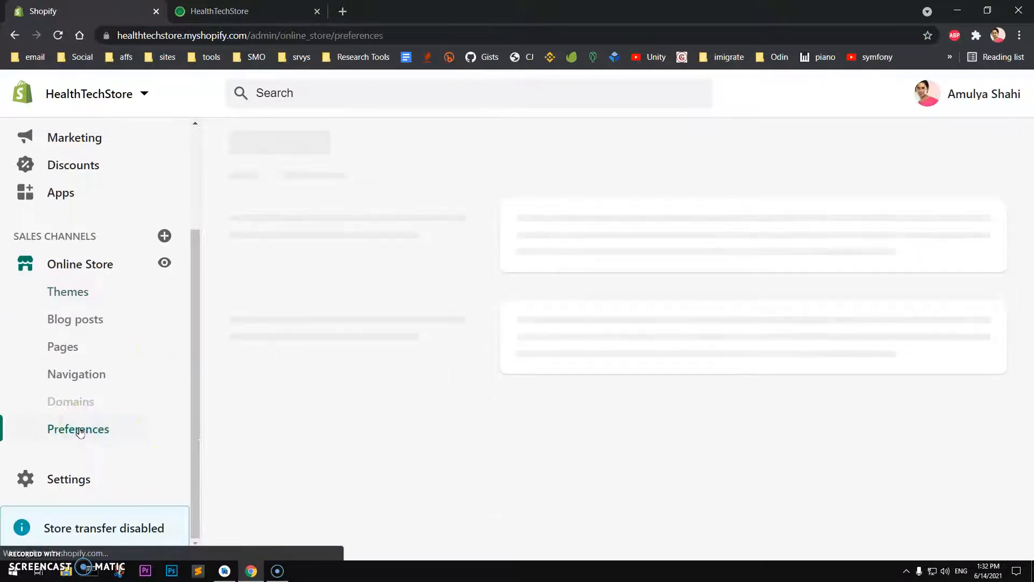
click(78, 429)
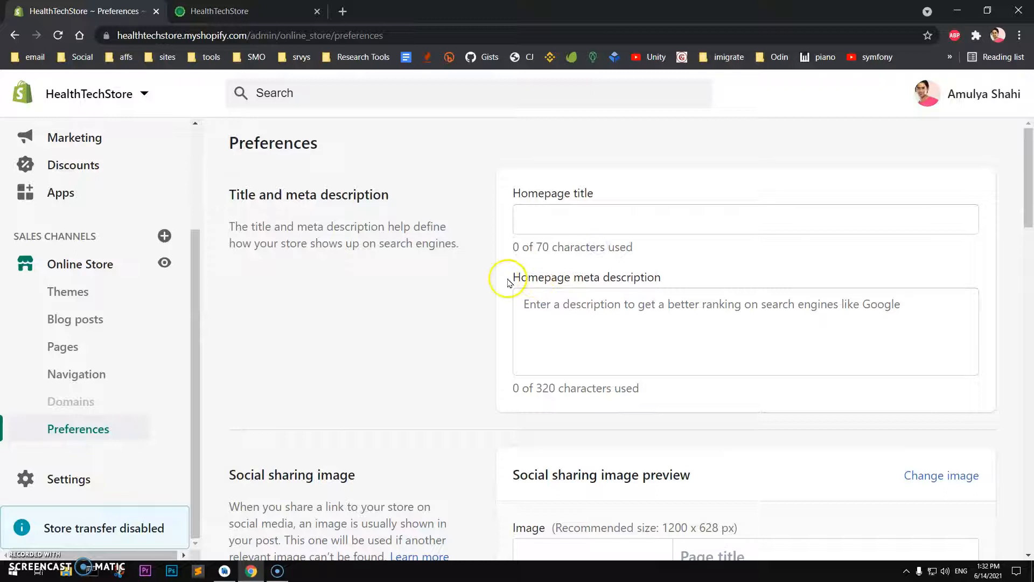
double_click(586, 276)
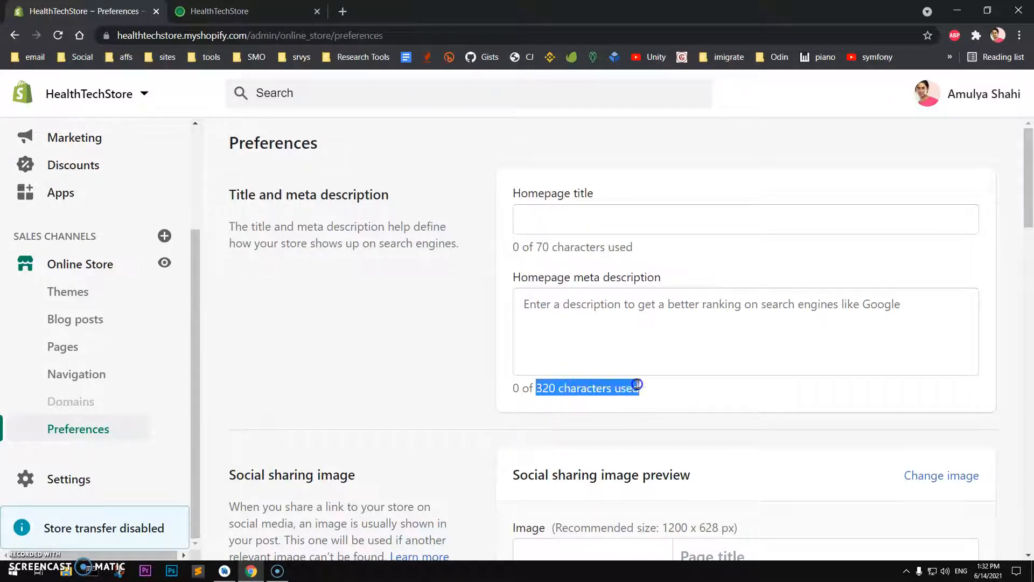
scroll(down, 3)
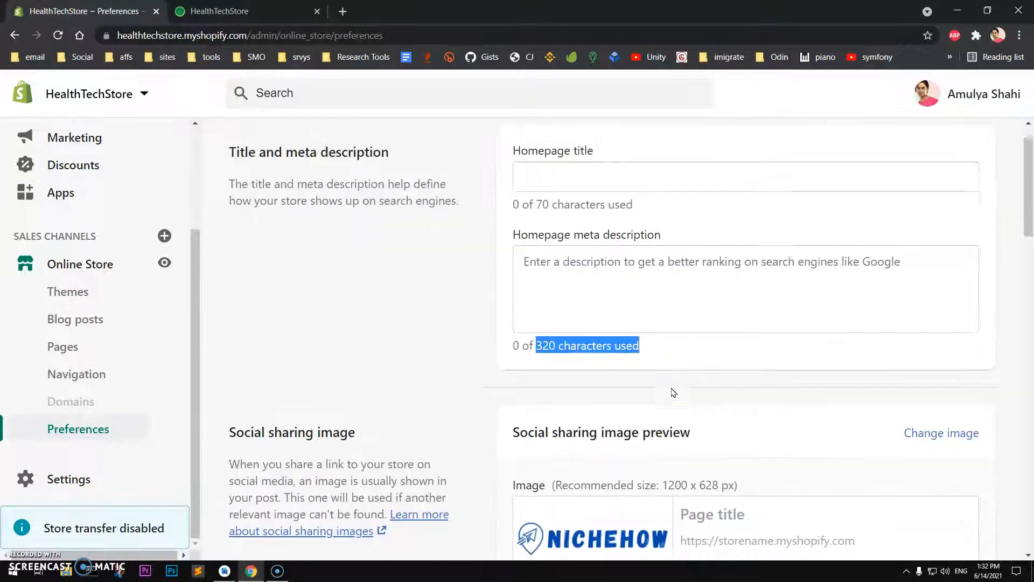
scroll(down, 3)
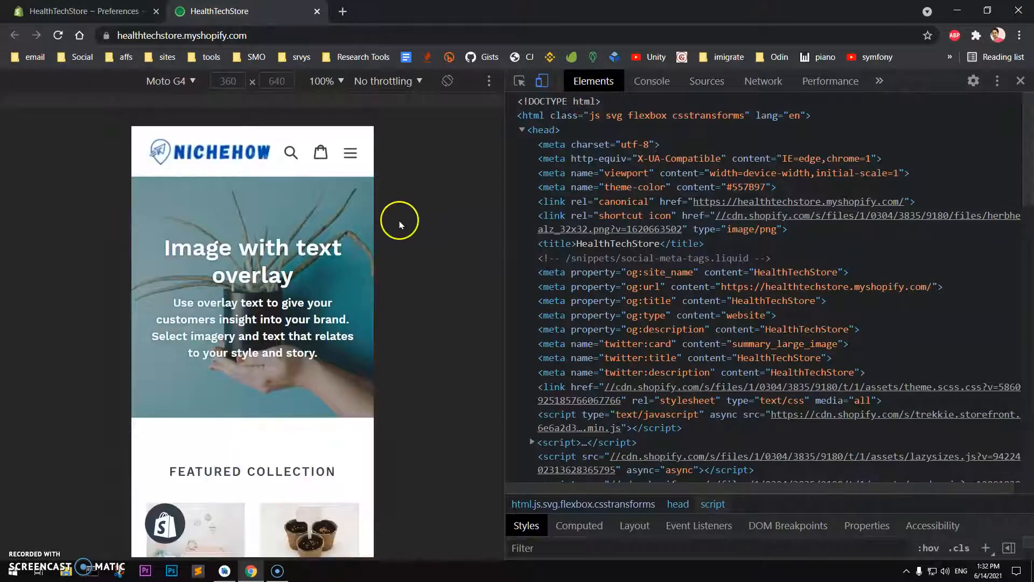
mouse_move(403, 237)
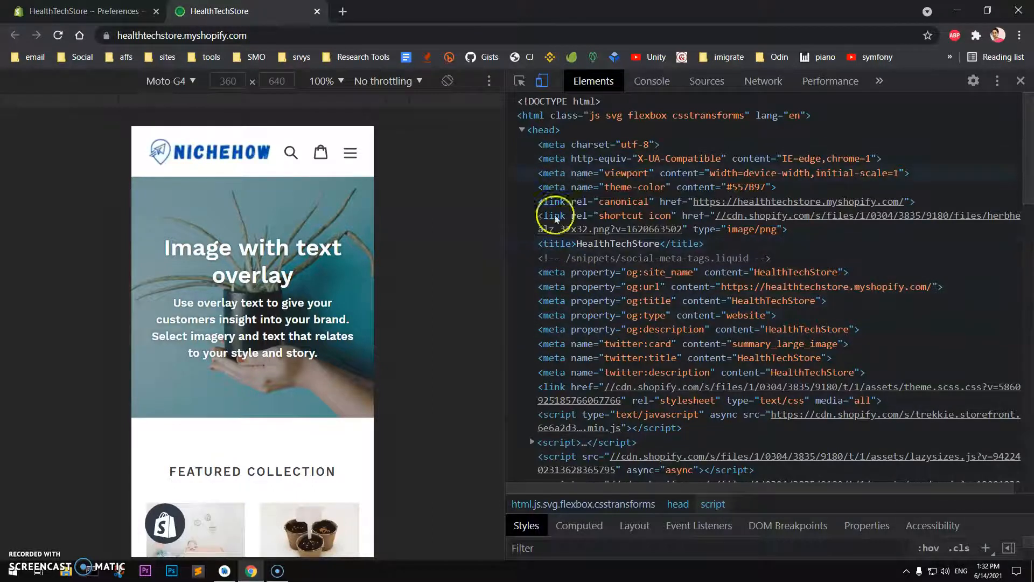
- Scroll through the storefront's <head> tags, which still read HealthTechStore
scroll(down, 3)
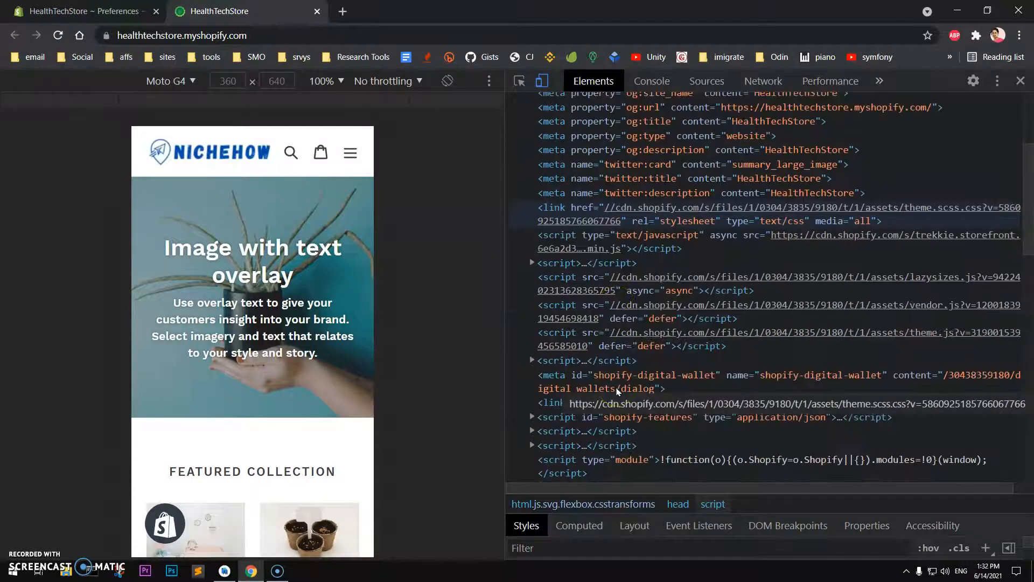
scroll(down, 3)
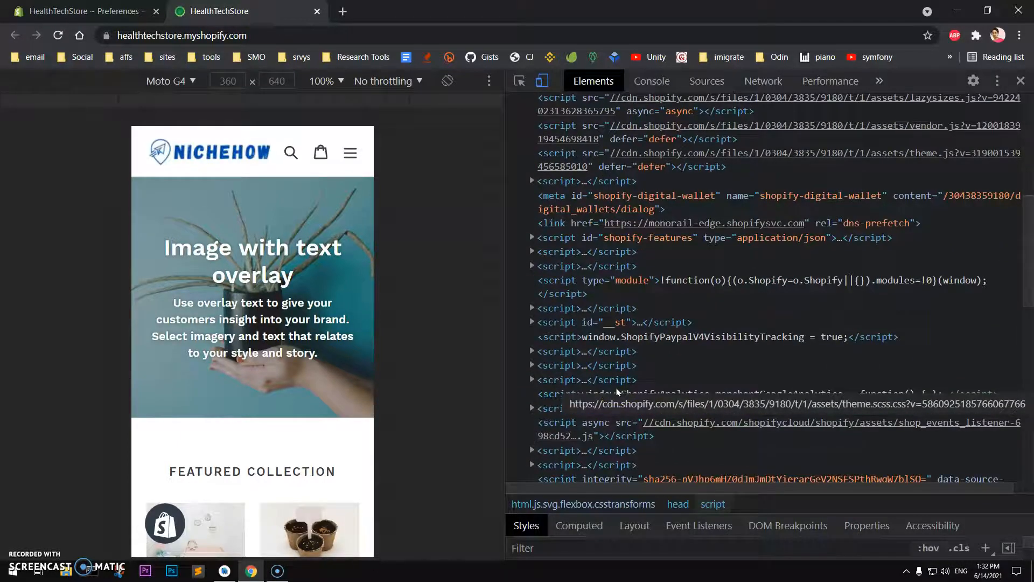
scroll(down, 3)
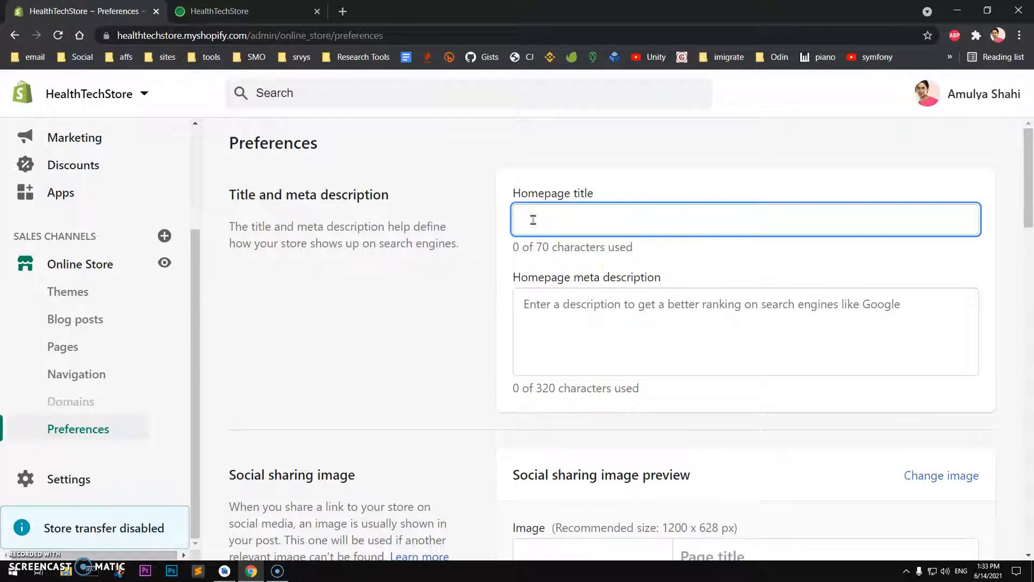
- Enter 'Technology for Better Health | HealthTechStore' as the homepage title
text(He)
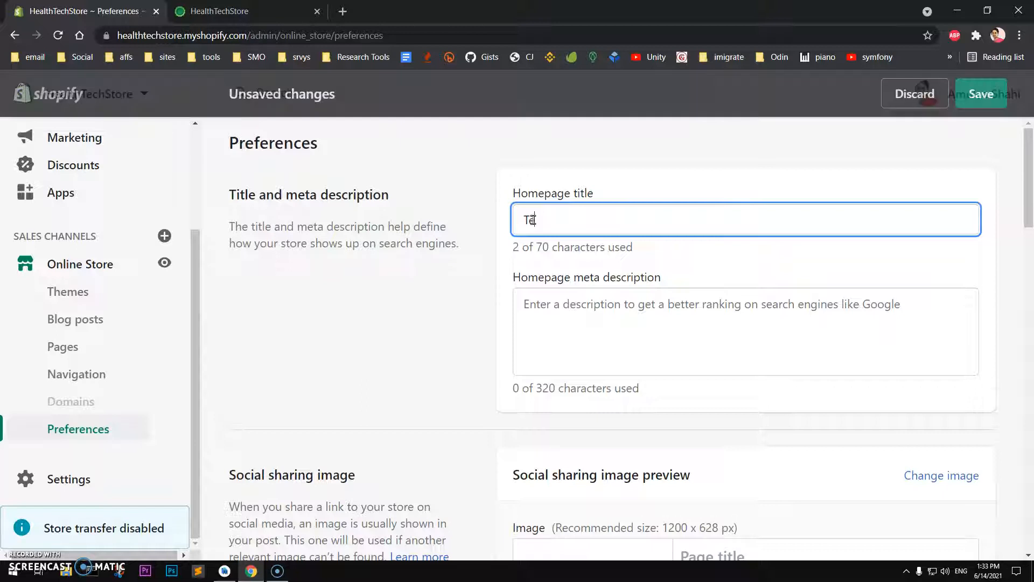
text(ch)
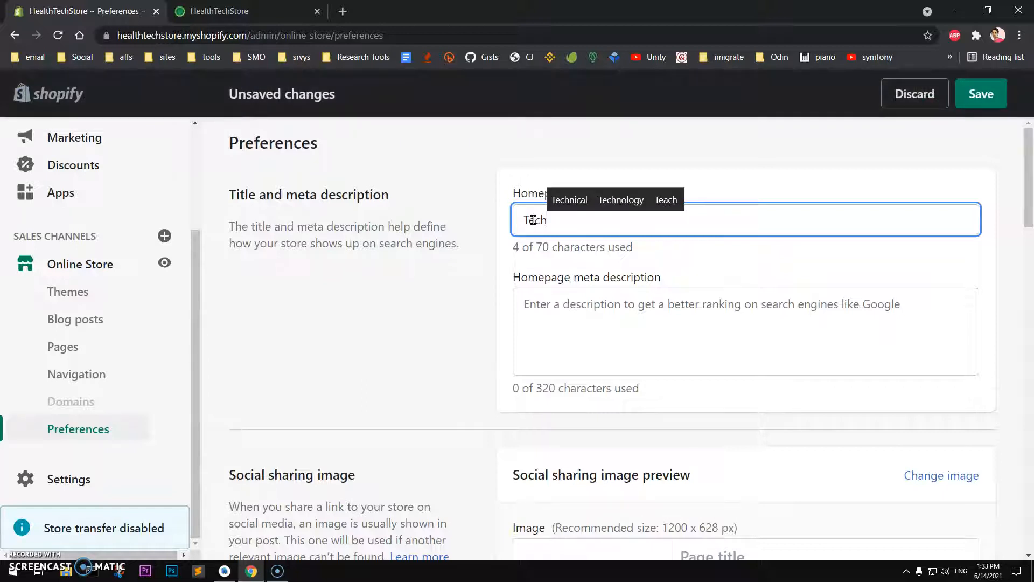
click(620, 201)
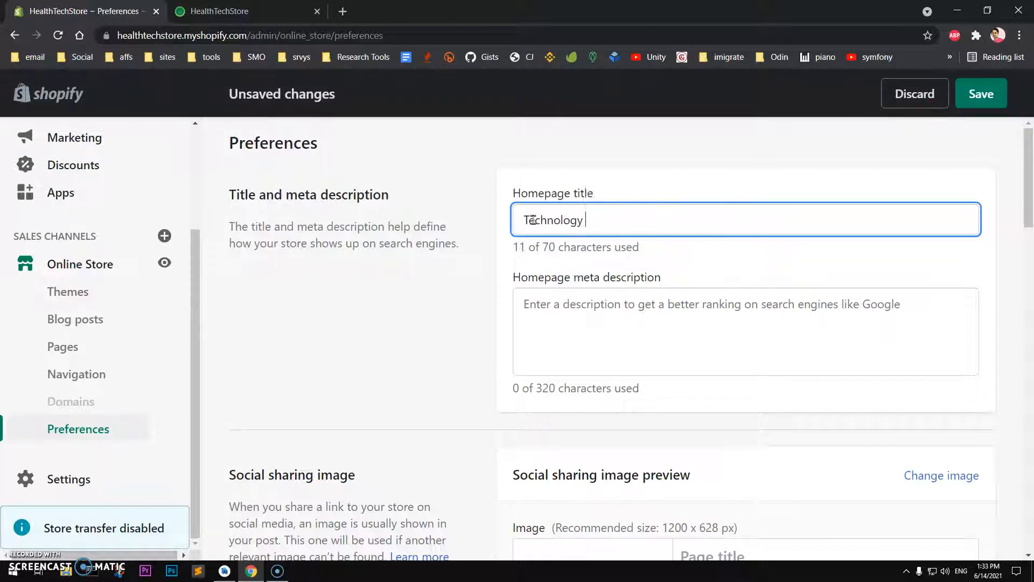
text(for Better)
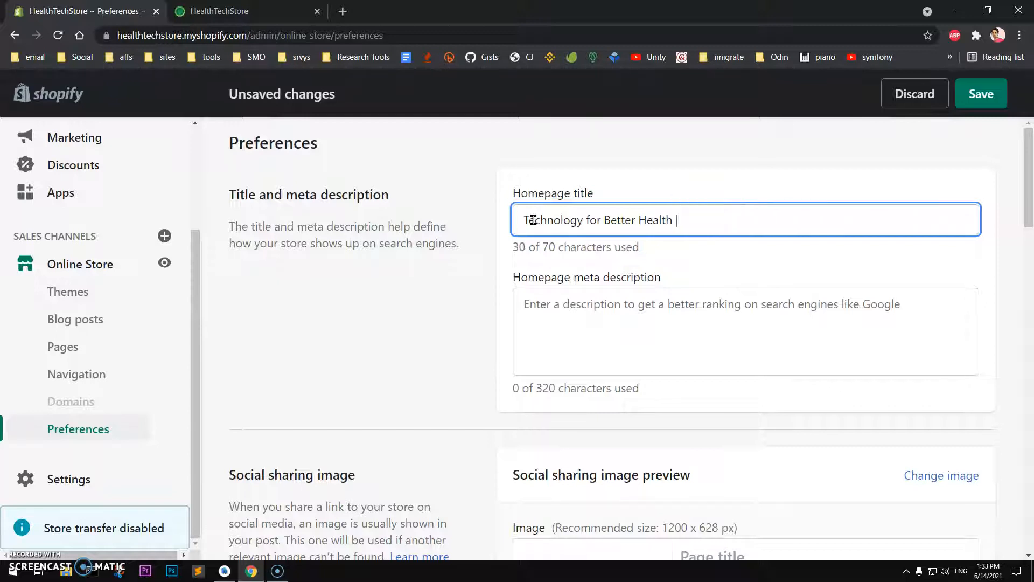
text(HealthTechS)
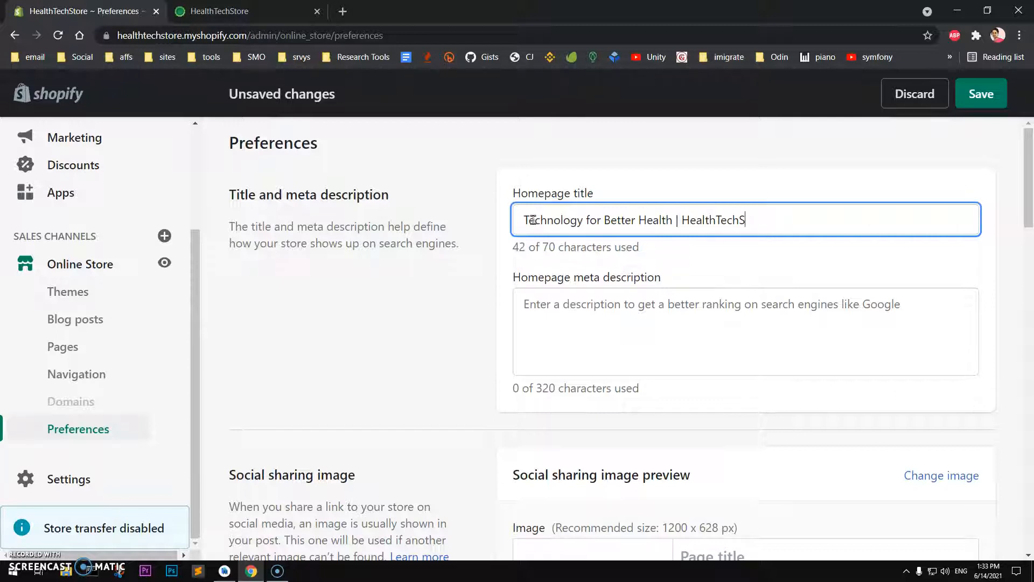
text(tore)
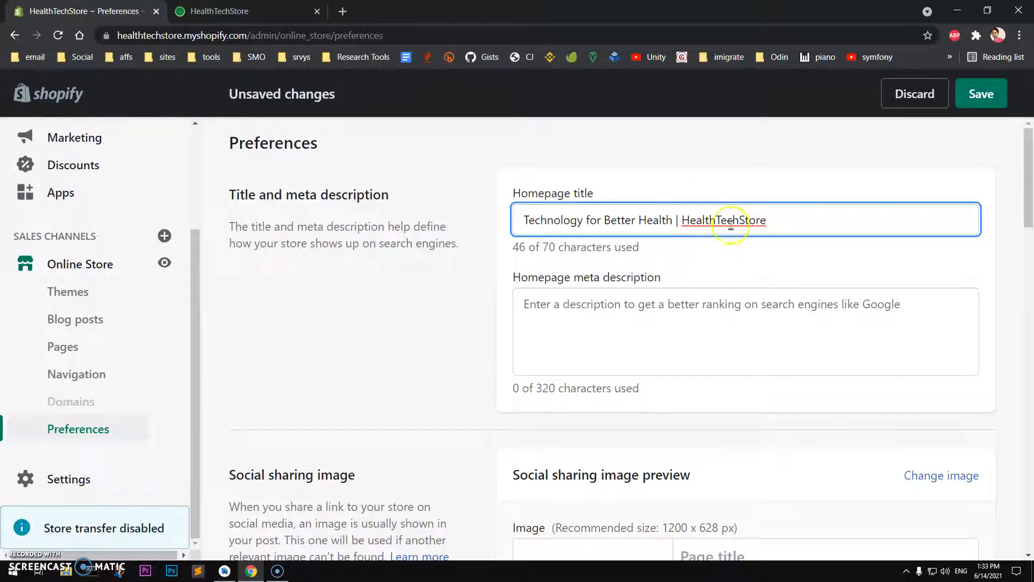
mouse_move(510, 257)
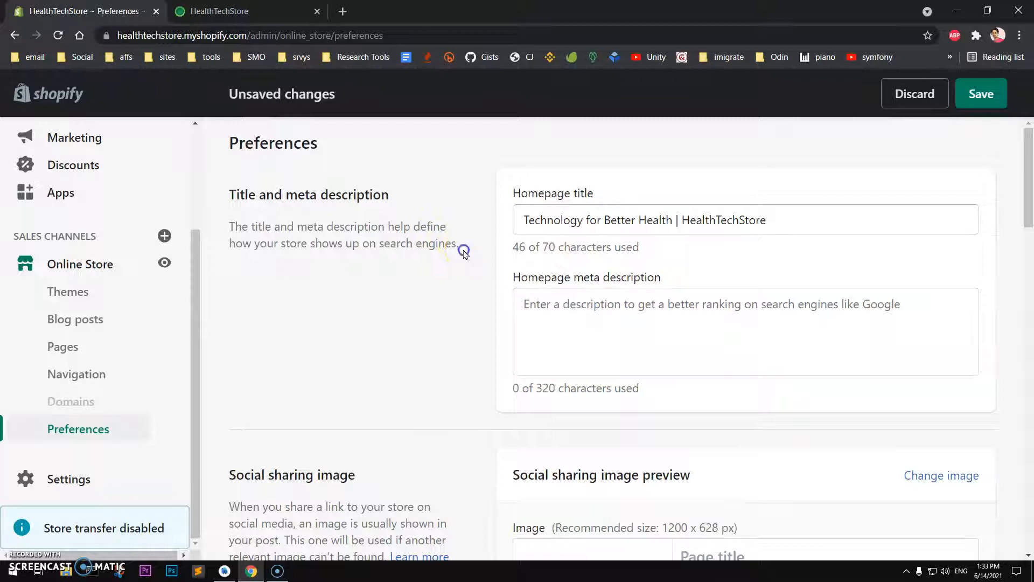
- Fill the homepage meta description with the 257-character text and save both fields
drag(458, 243, 229, 226)
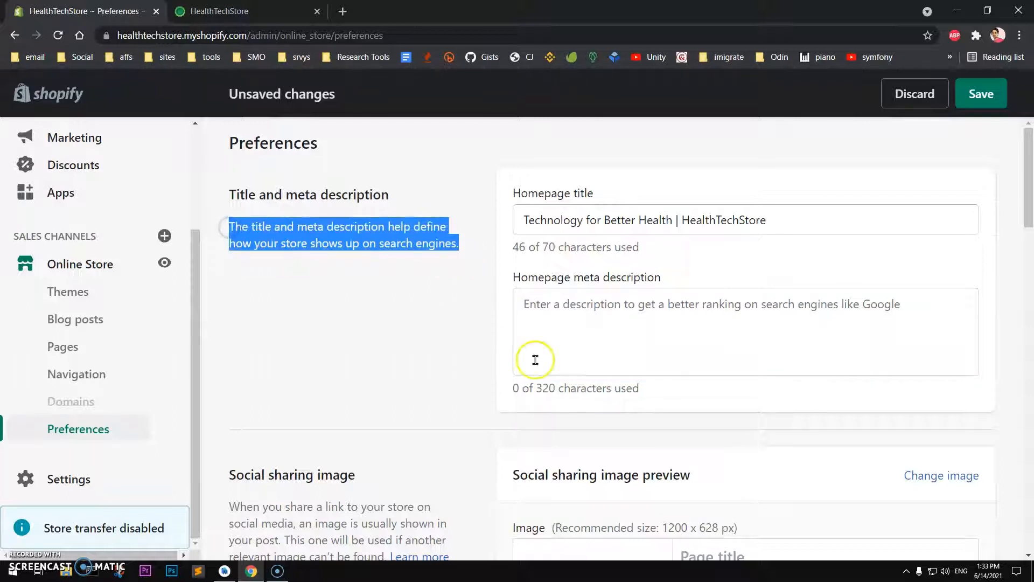
text(The title and meta description help define how your store shows up on search engines.)
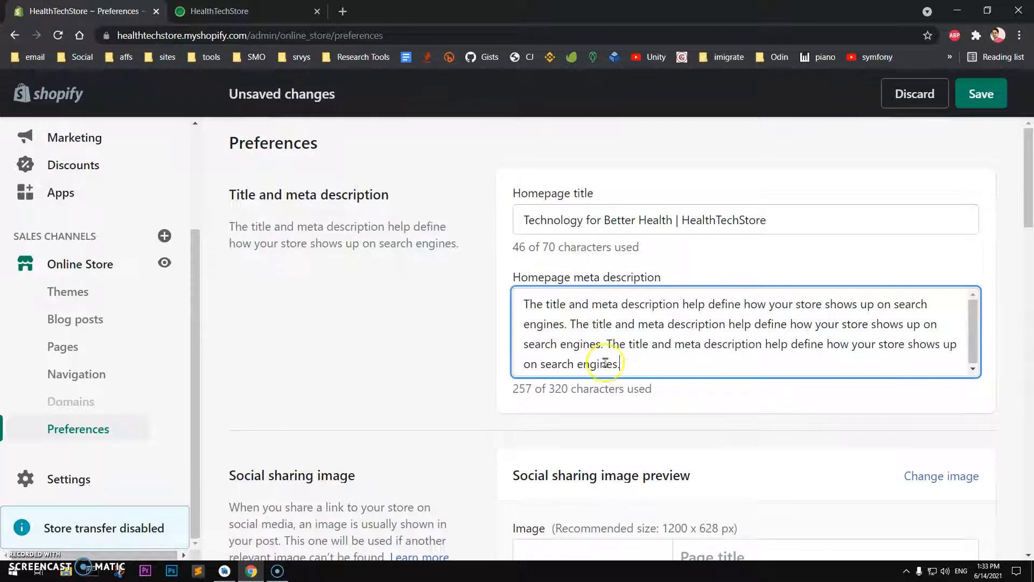
mouse_move(546, 413)
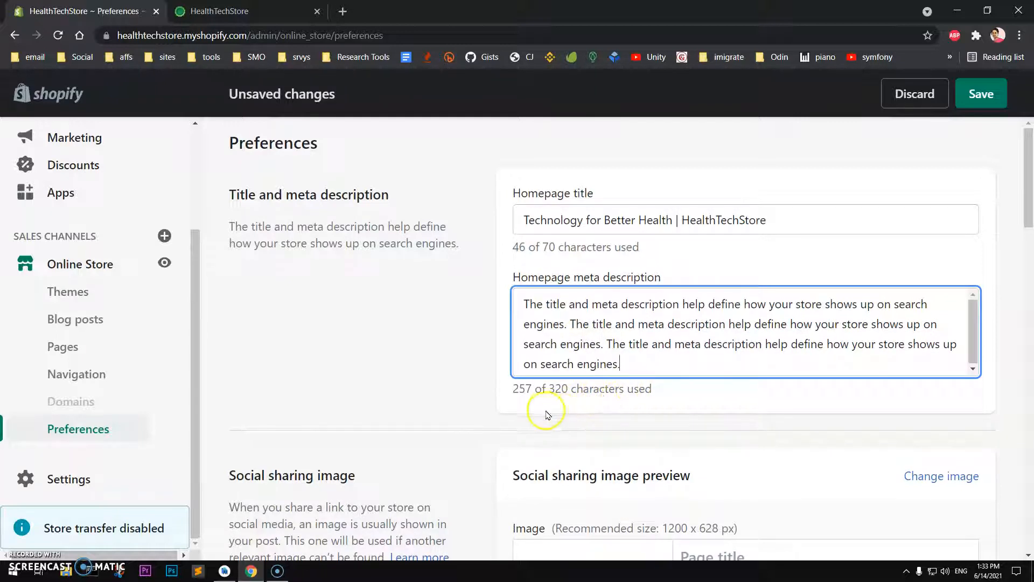
mouse_move(560, 405)
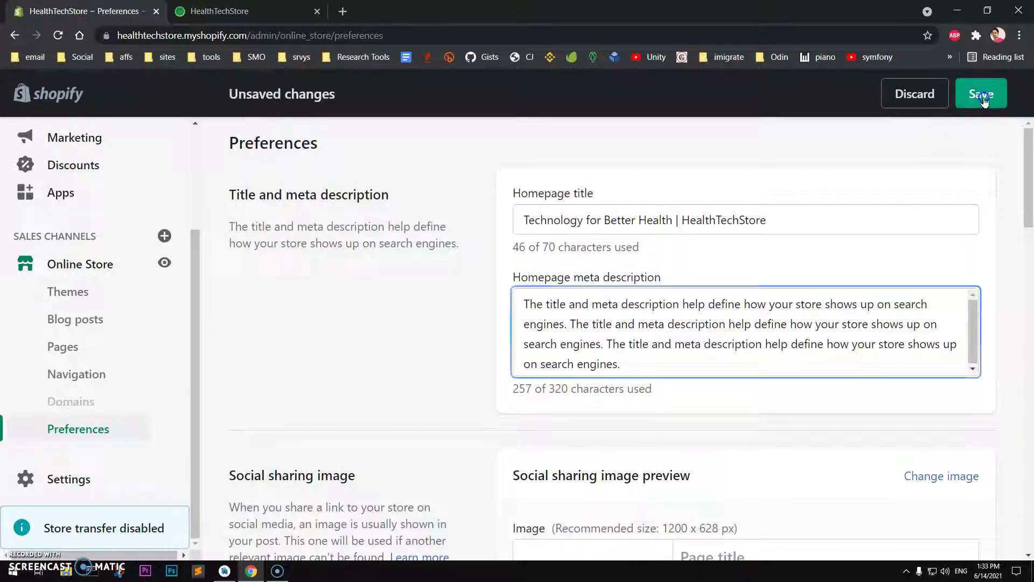
click(981, 93)
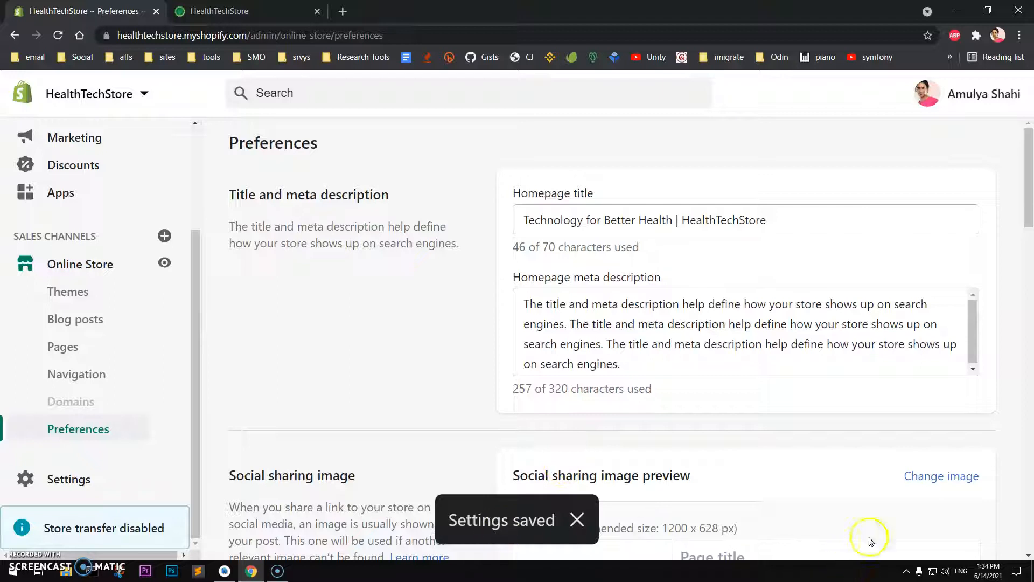
mouse_move(86, 326)
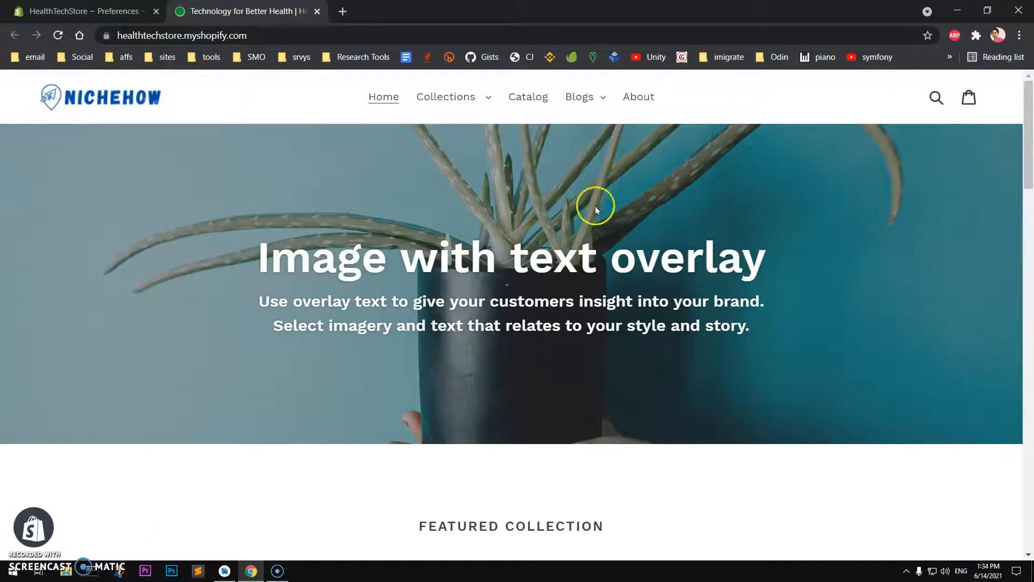
mouse_move(274, 113)
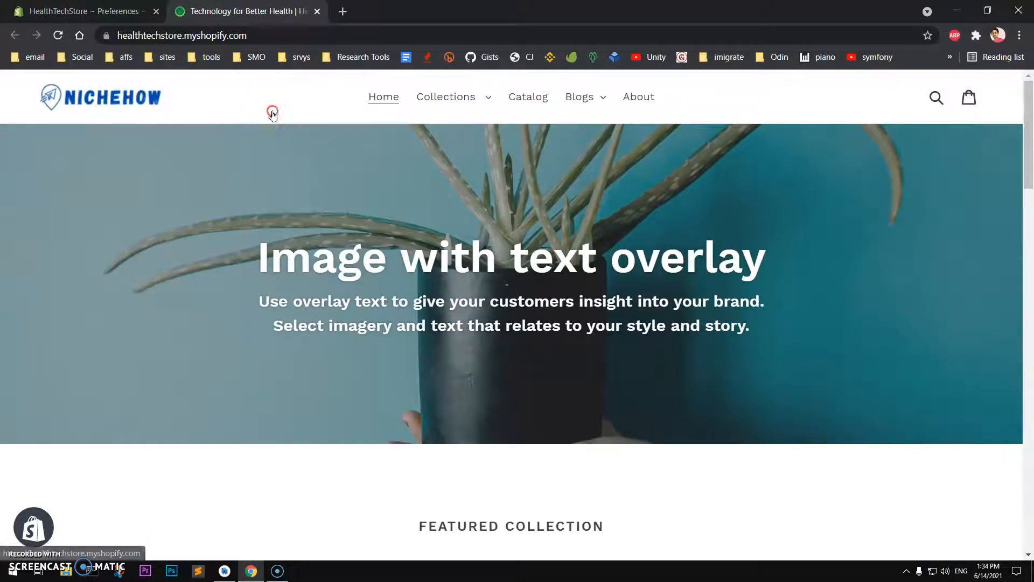
mouse_move(701, 459)
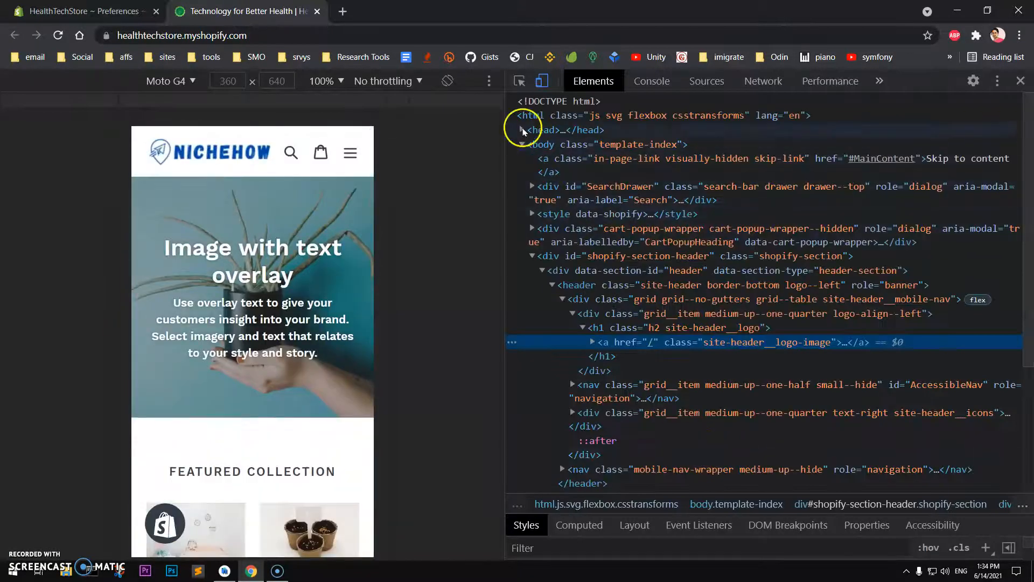
- Expand the <head> element and scroll to the new title and description meta tags
click(517, 129)
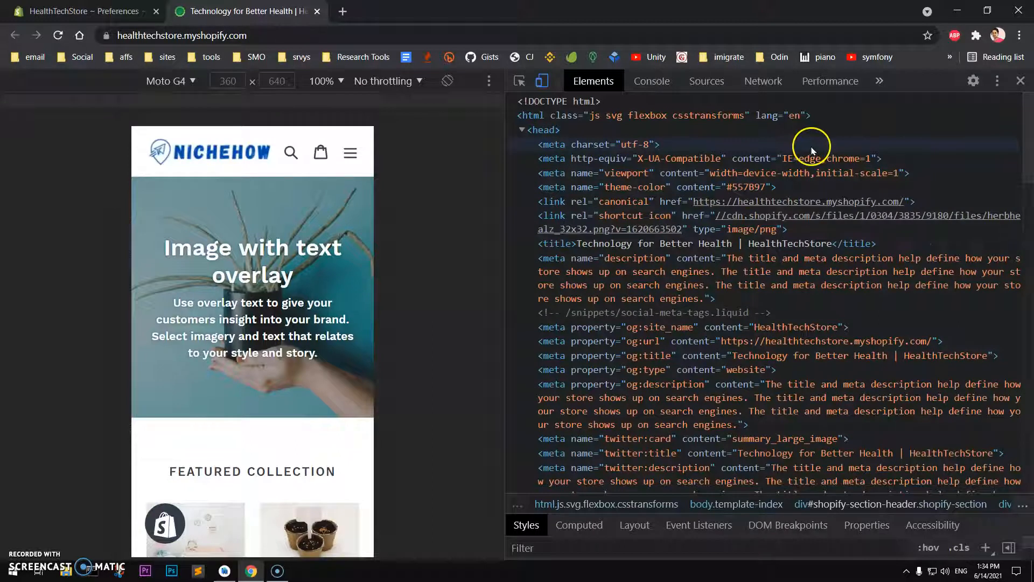
click(541, 129)
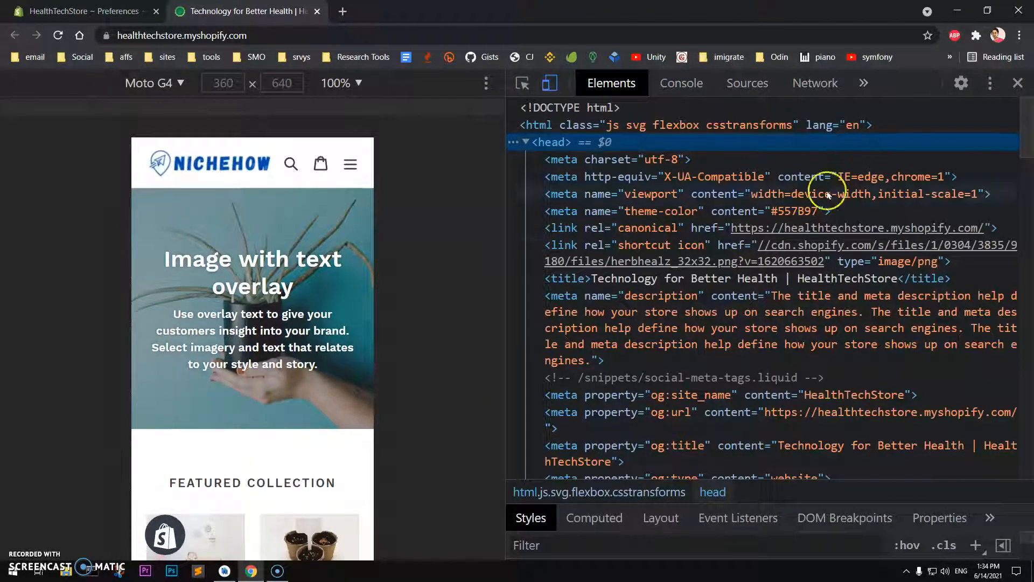
mouse_move(648, 260)
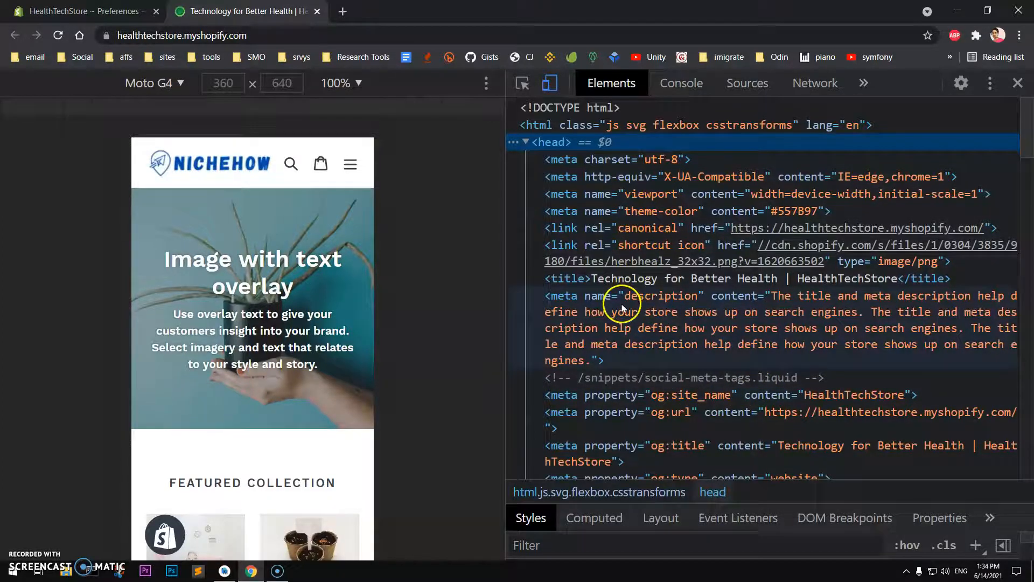
mouse_move(659, 327)
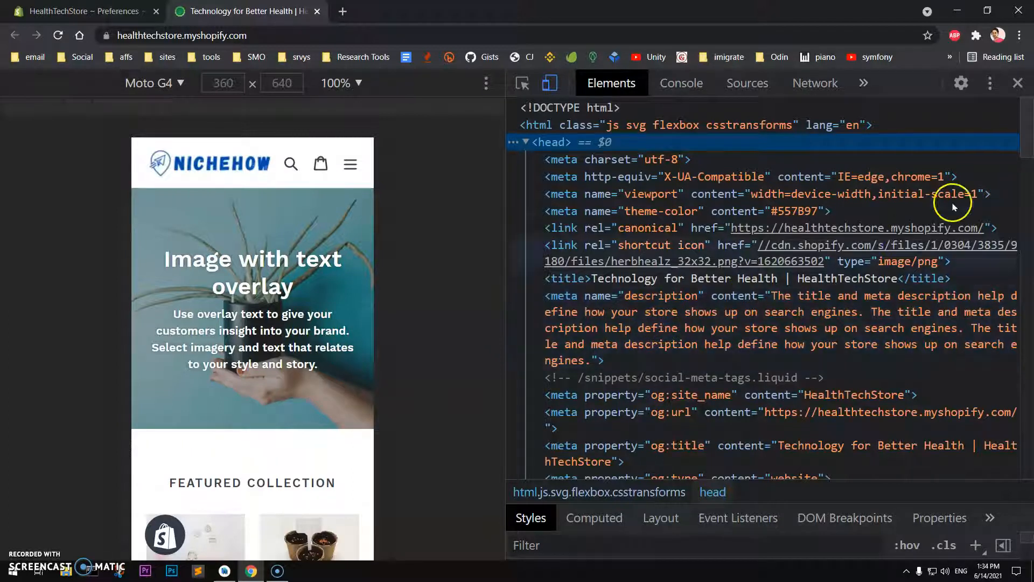
scroll(down, 3)
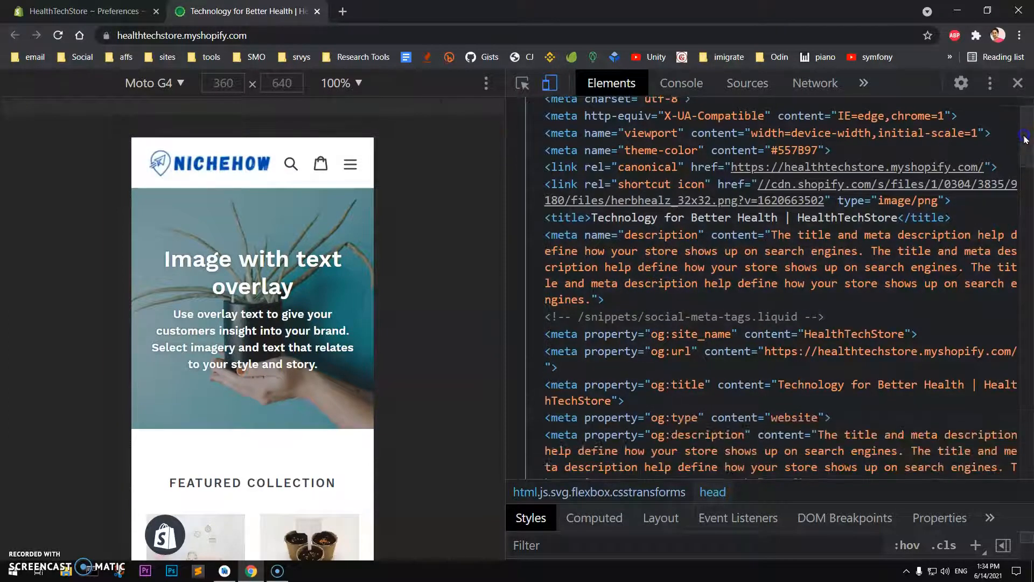
scroll(down, 3)
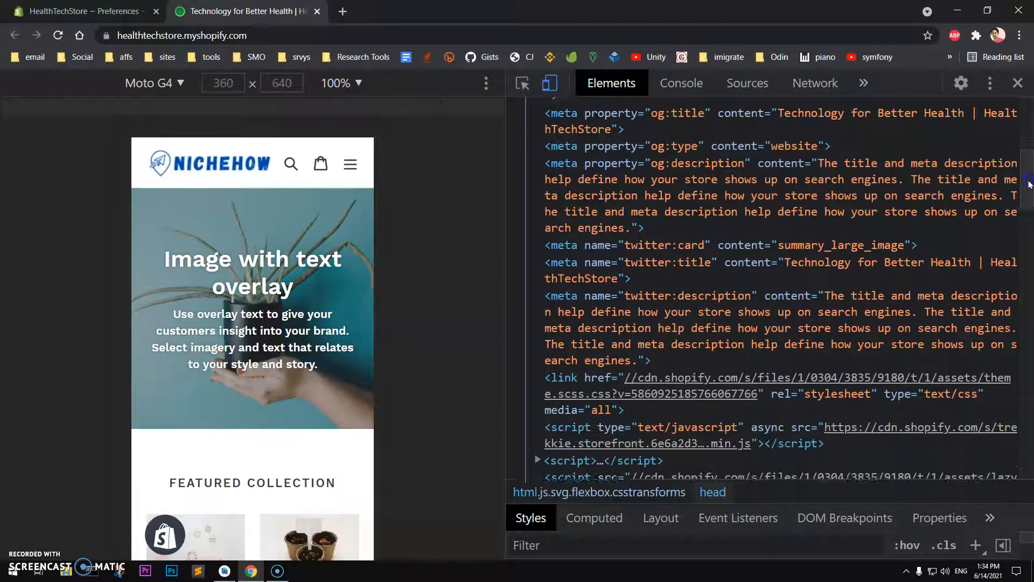
scroll(down, 3)
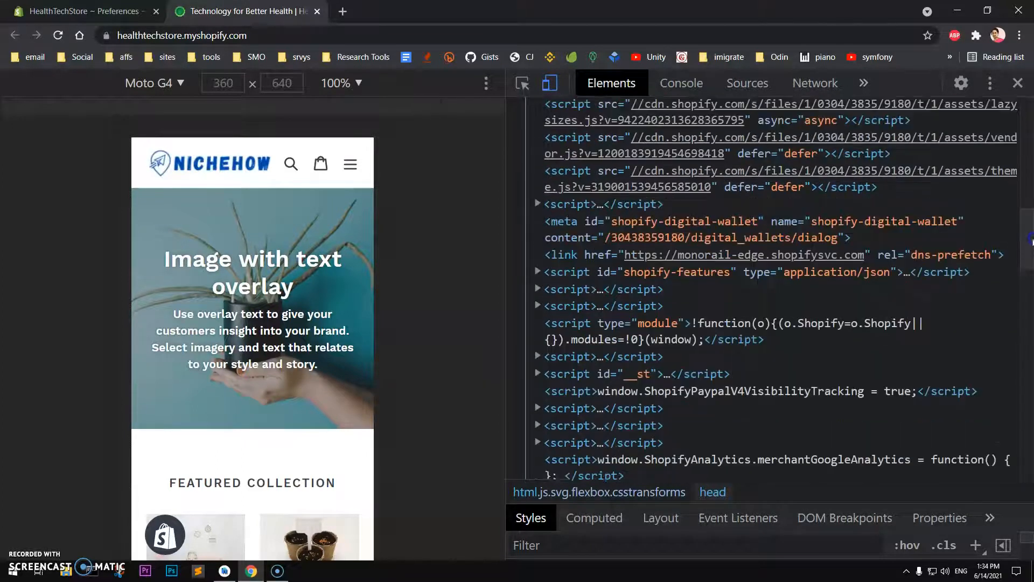
scroll(down, 3)
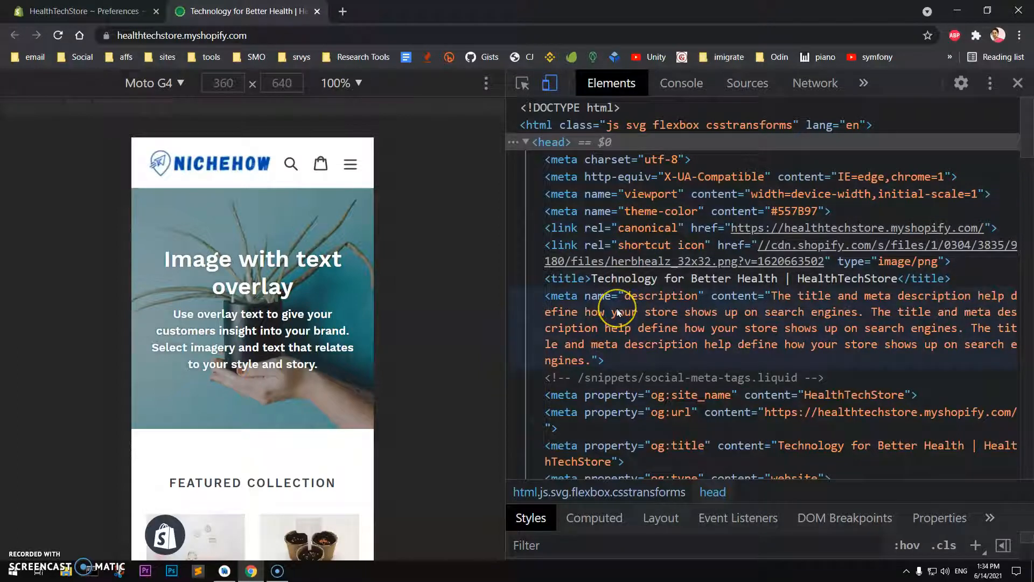
mouse_move(647, 353)
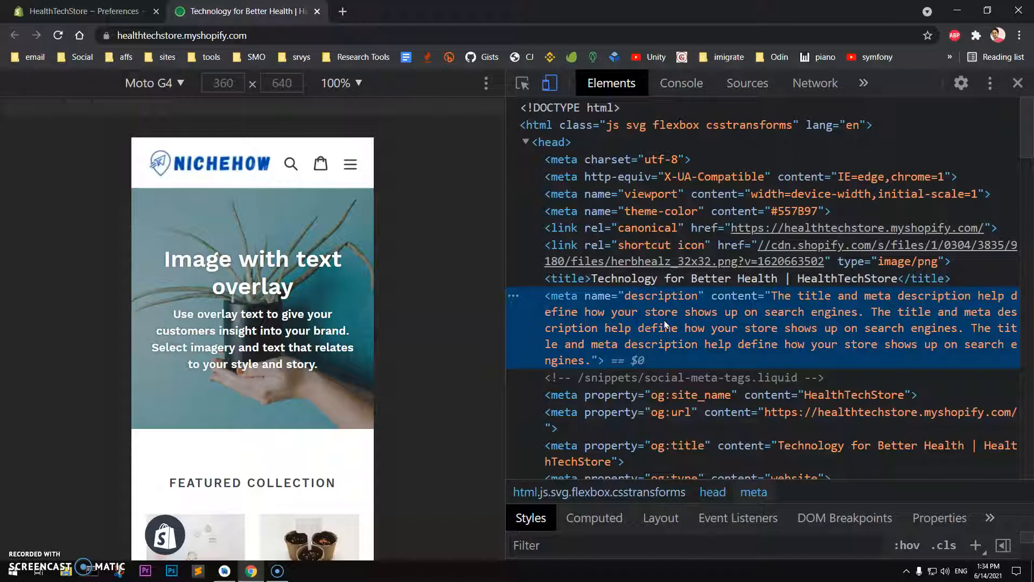
- Search the markup for <title> and select the title tag with the new homepage title
text(name=)
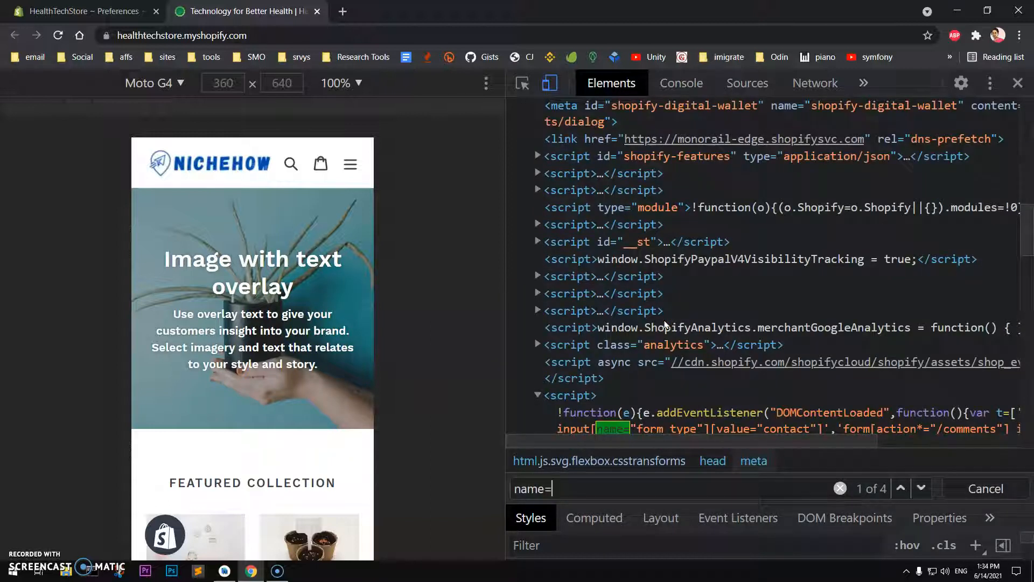
text("title)
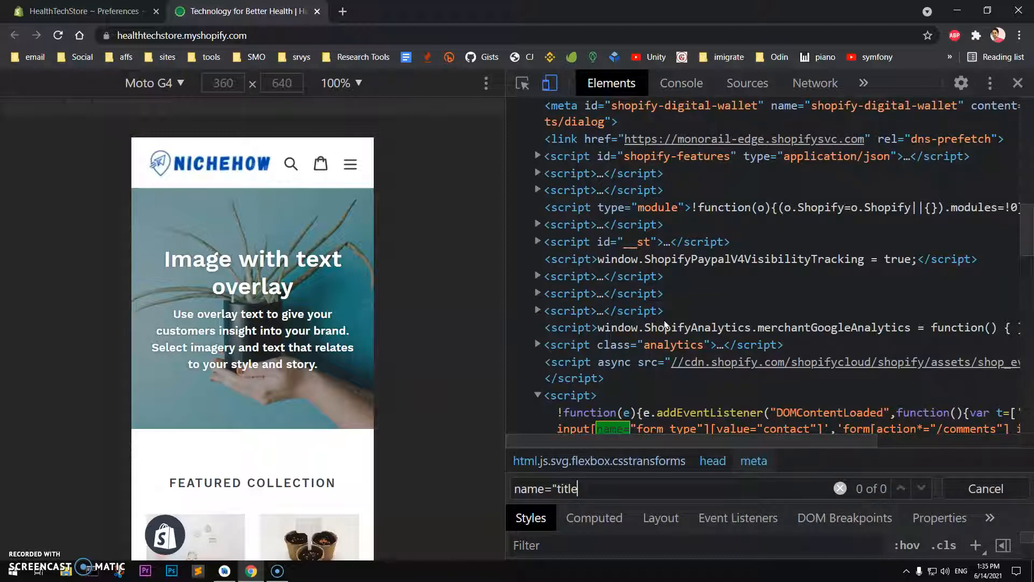
text(")
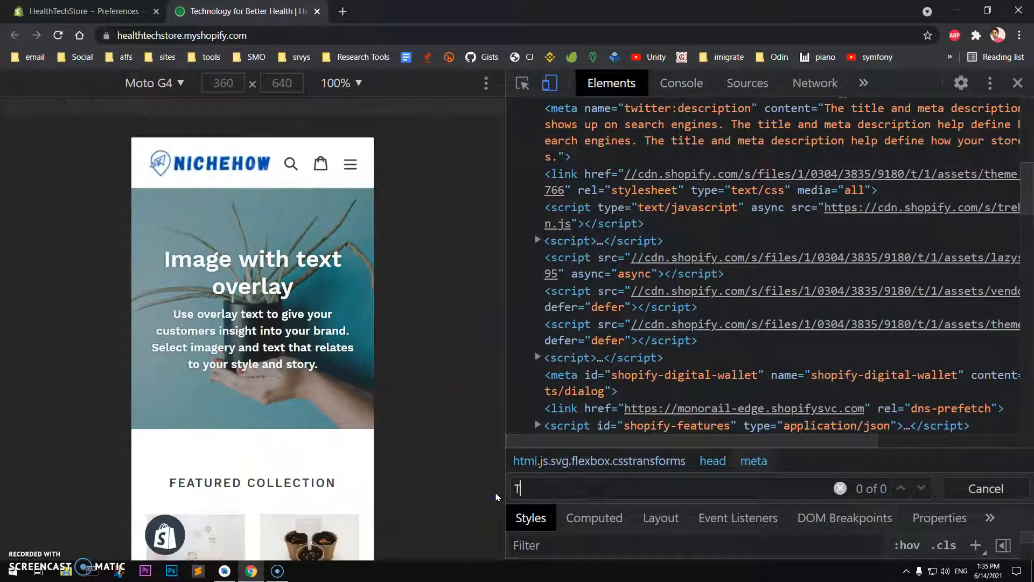
text(<title>)
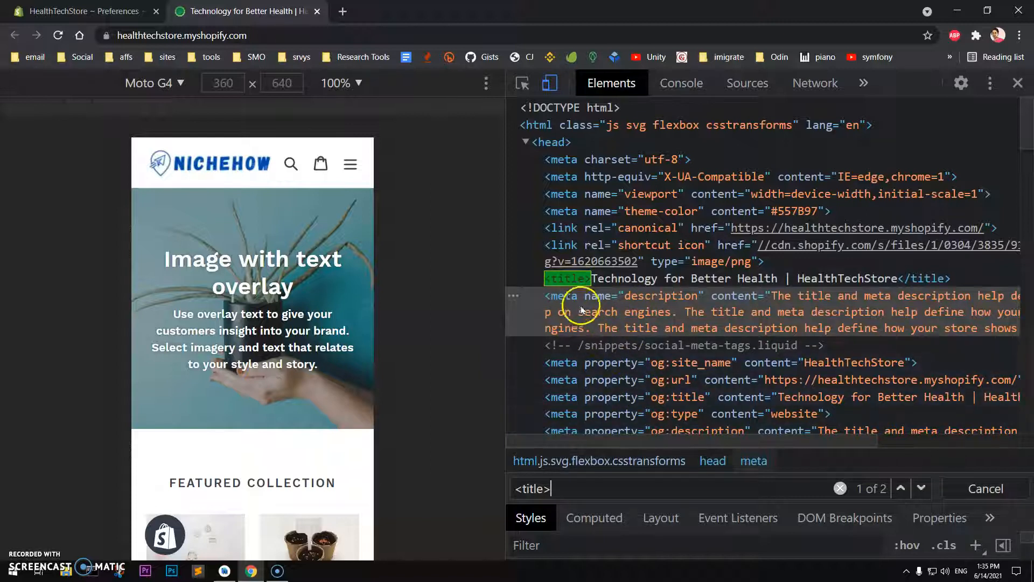
click(604, 312)
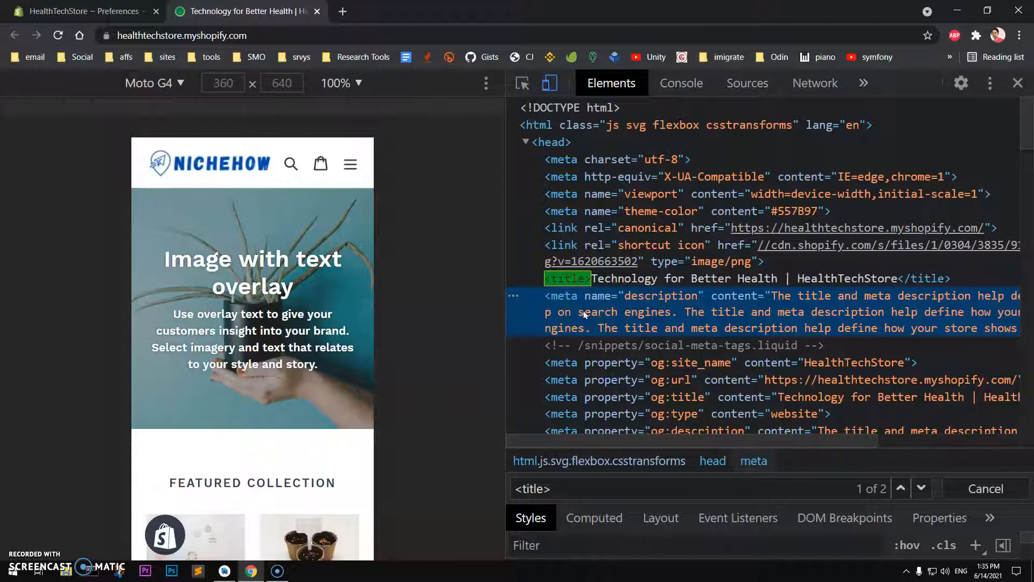
mouse_move(554, 278)
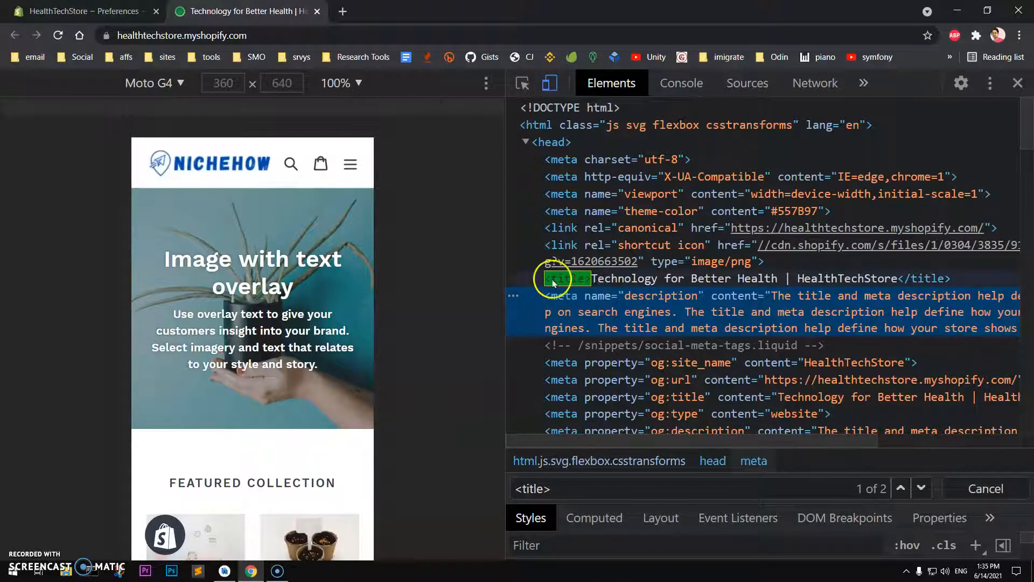
click(565, 278)
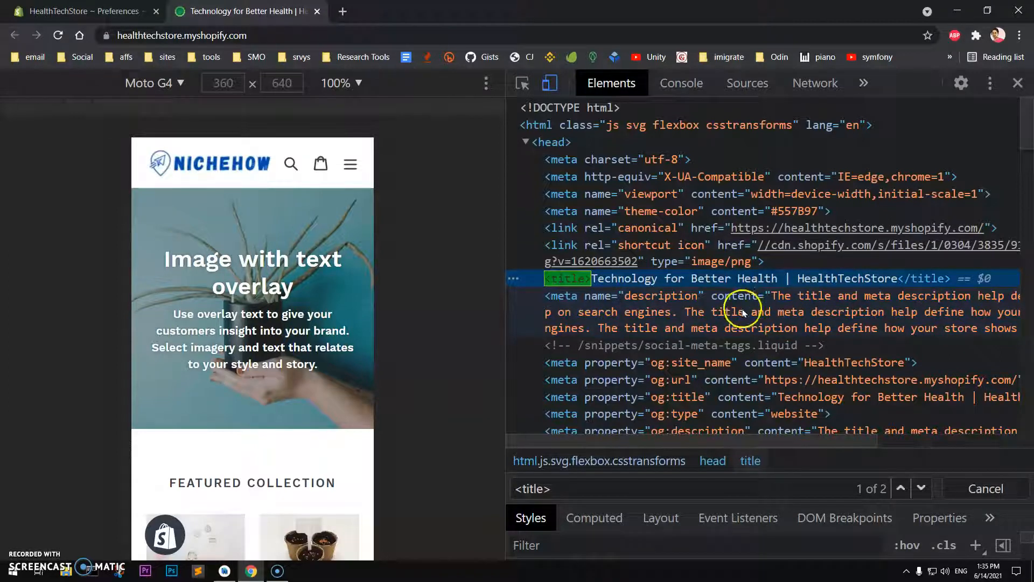
mouse_move(585, 302)
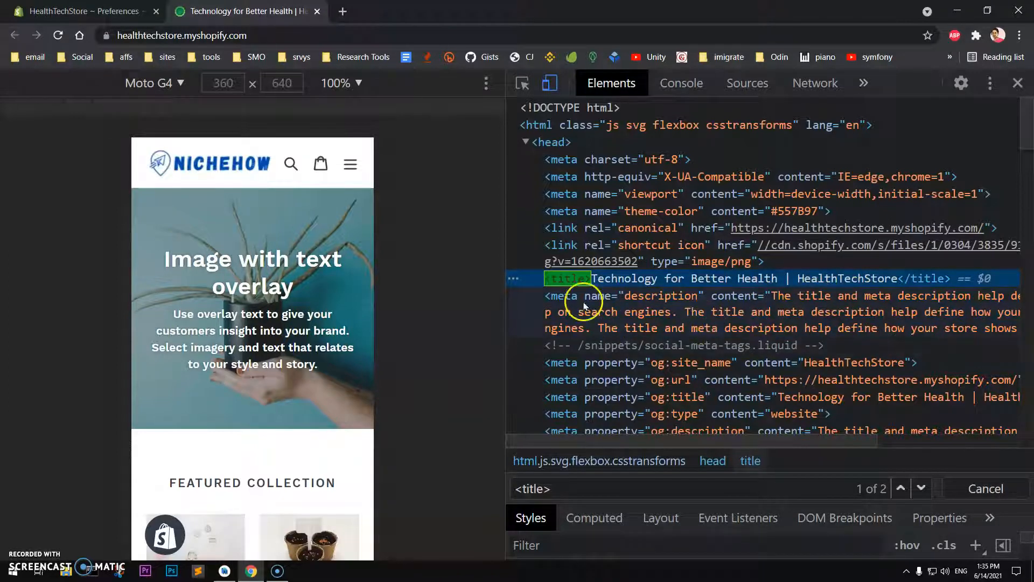